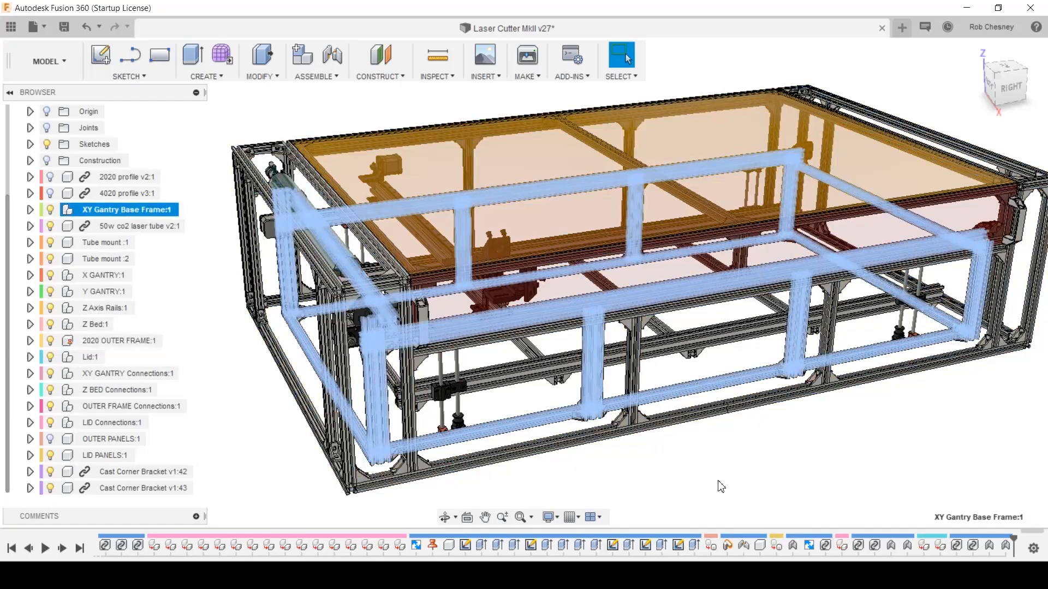
- Bring the 'Laser Cutter MkII small v4' design tab forward, then switch tabs again
click(703, 28)
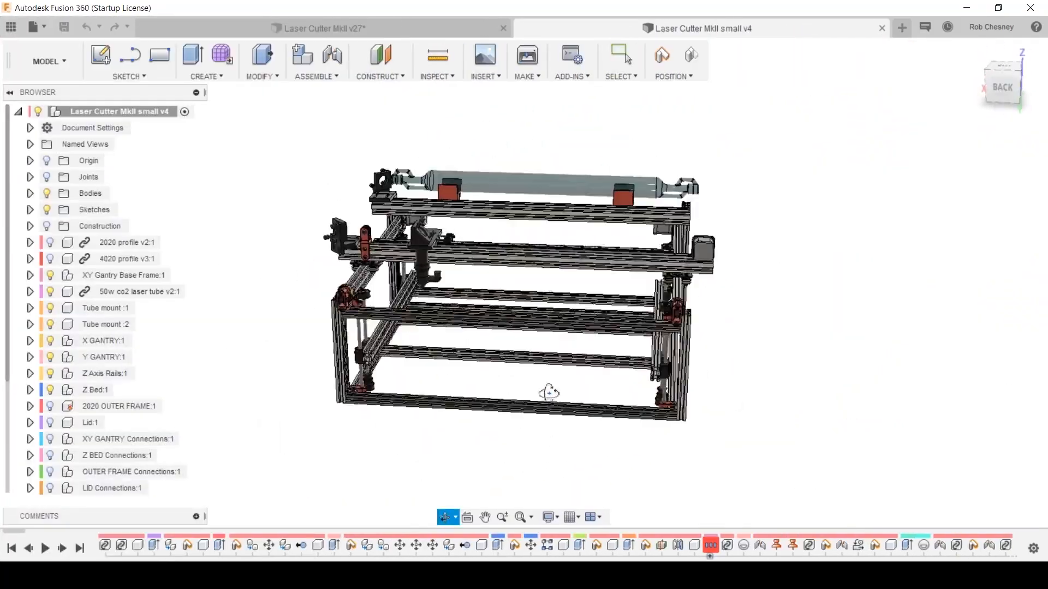
click(319, 28)
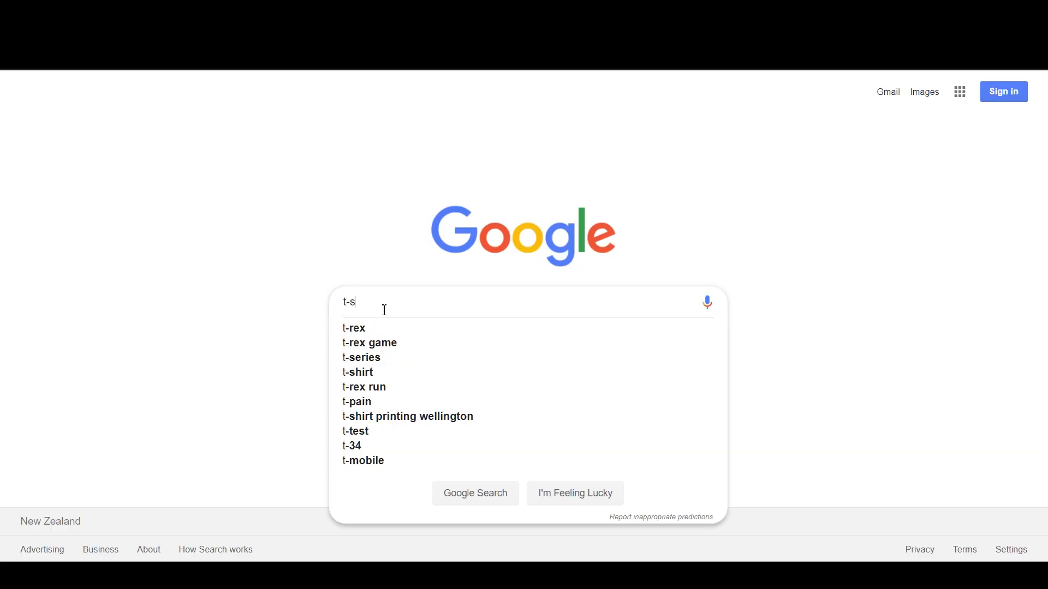
- Search Google for 't-slot fasteners' and scroll through the image results
text(lot fastener)
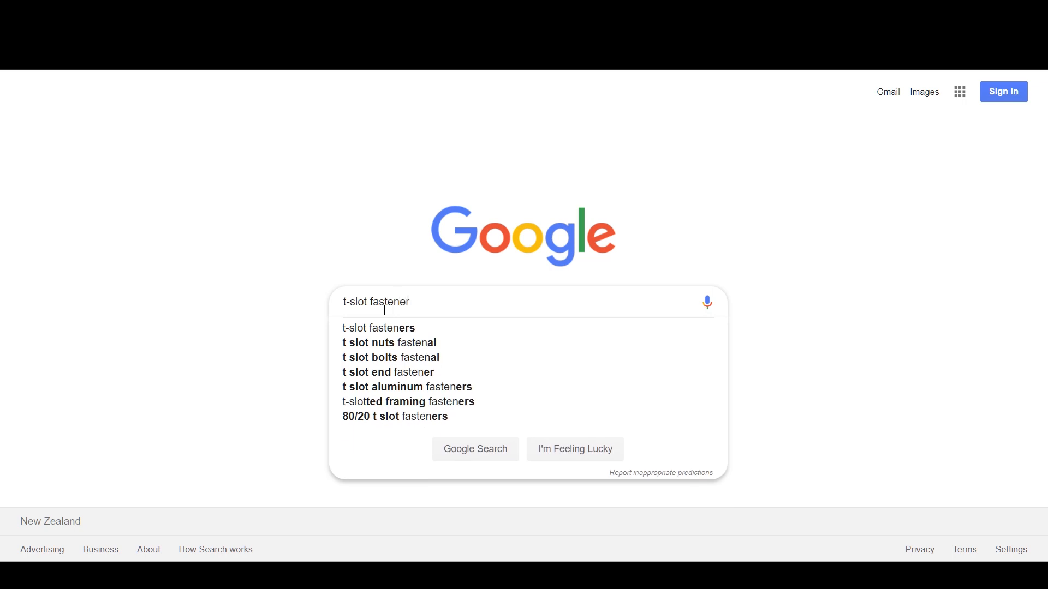
click(378, 327)
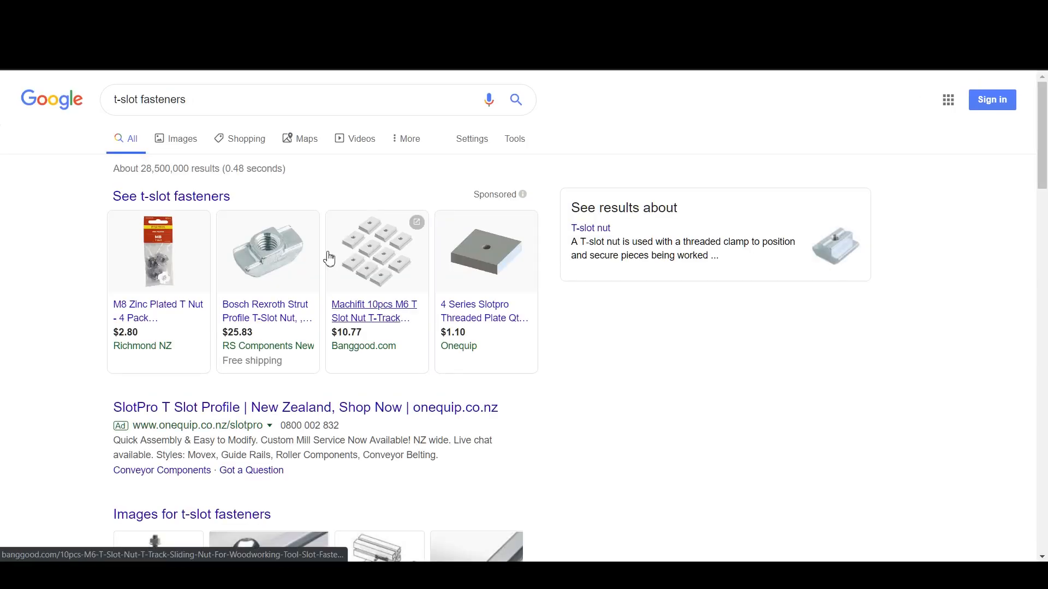
click(182, 138)
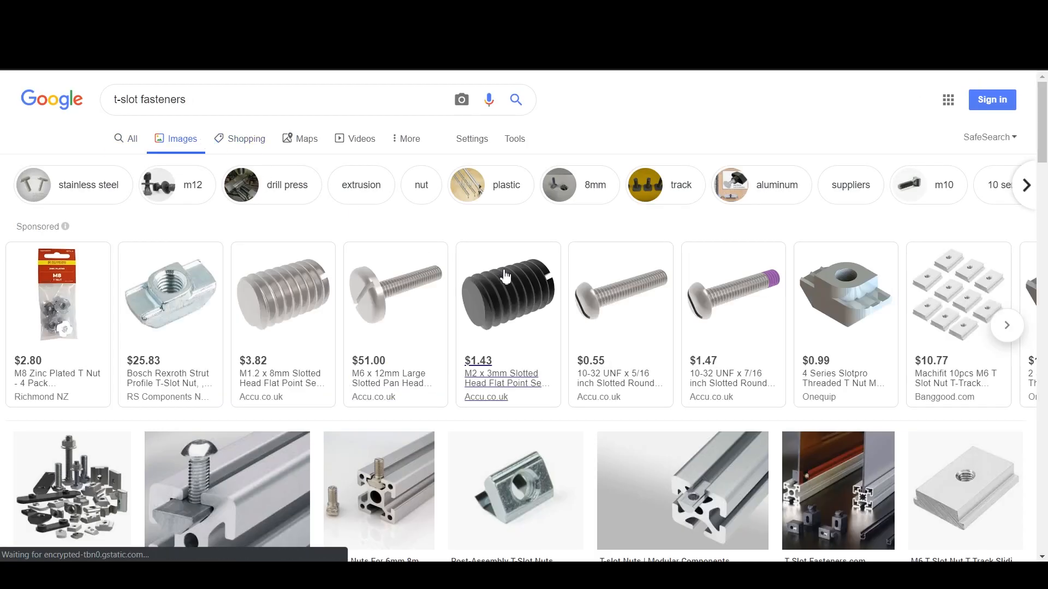
scroll(down, 3)
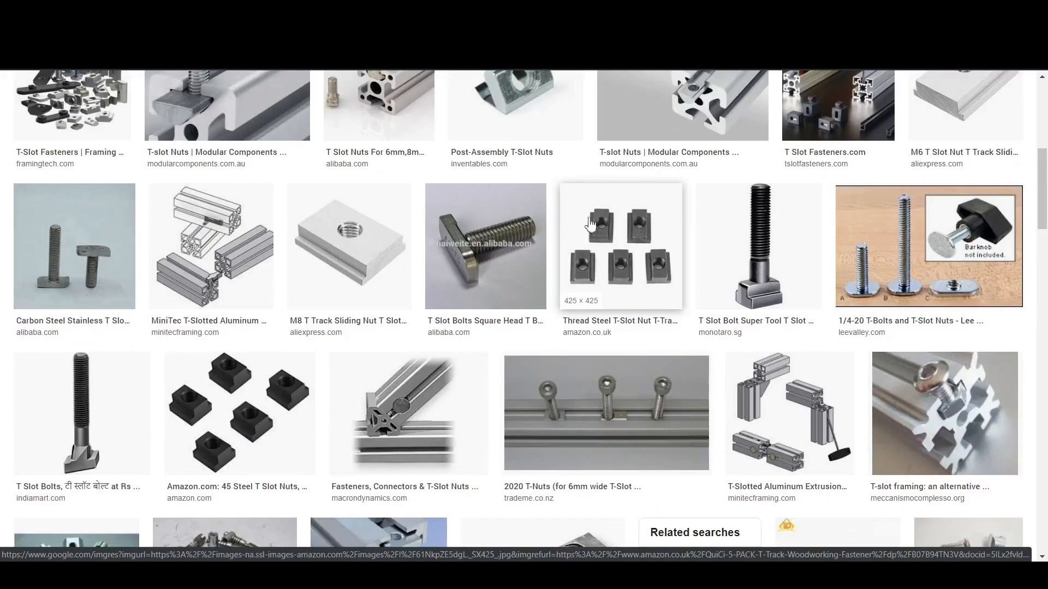
scroll(down, 3)
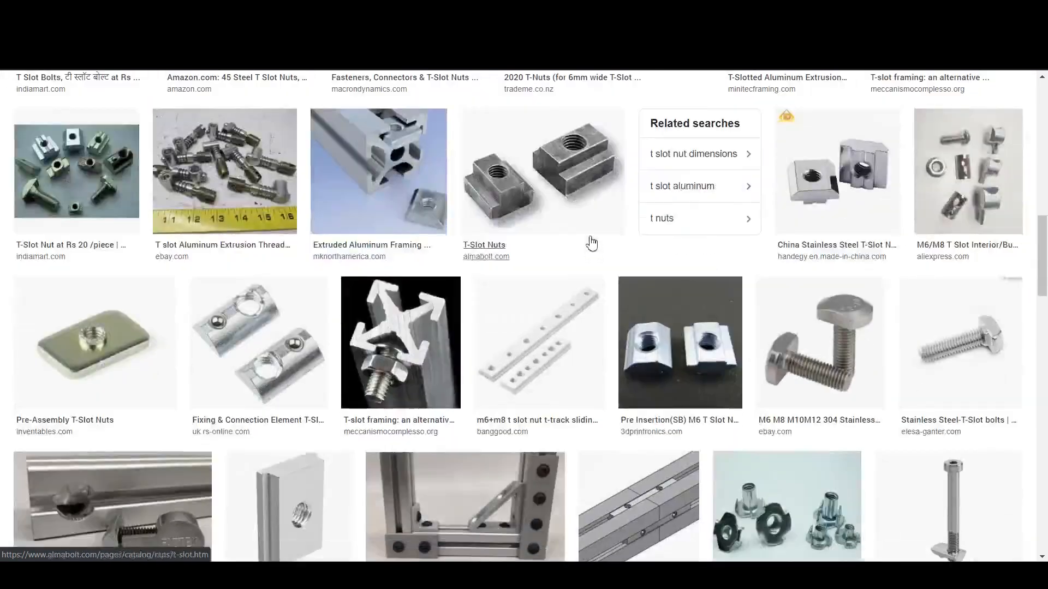
scroll(down, 3)
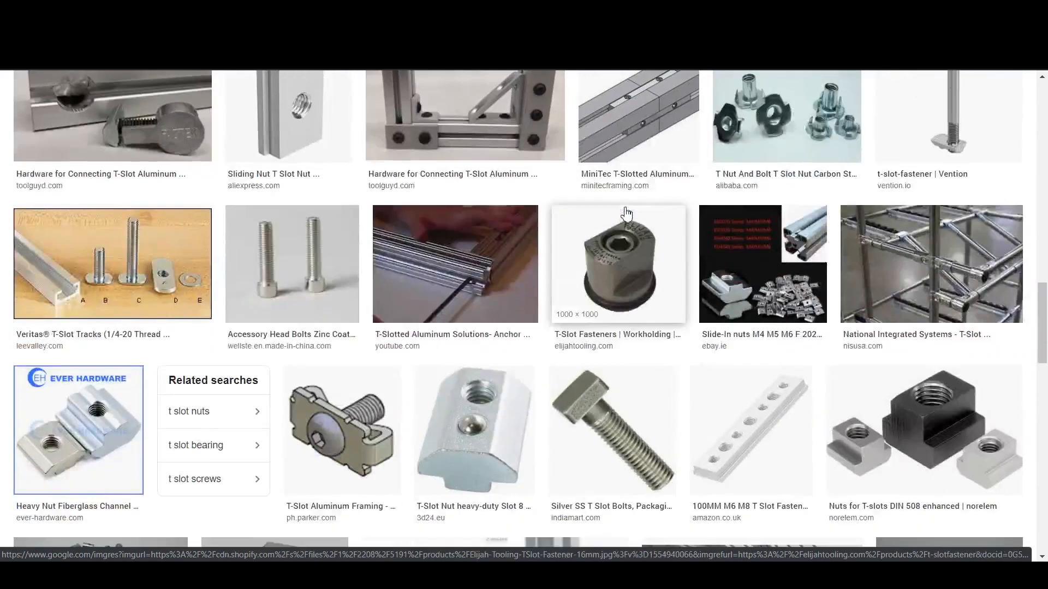
click(111, 115)
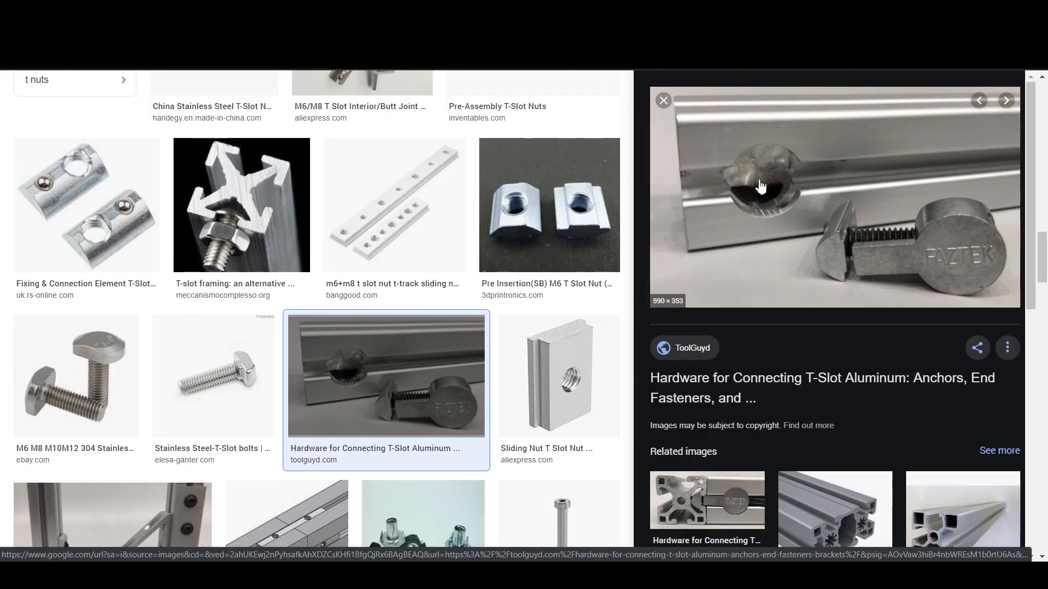
mouse_move(799, 202)
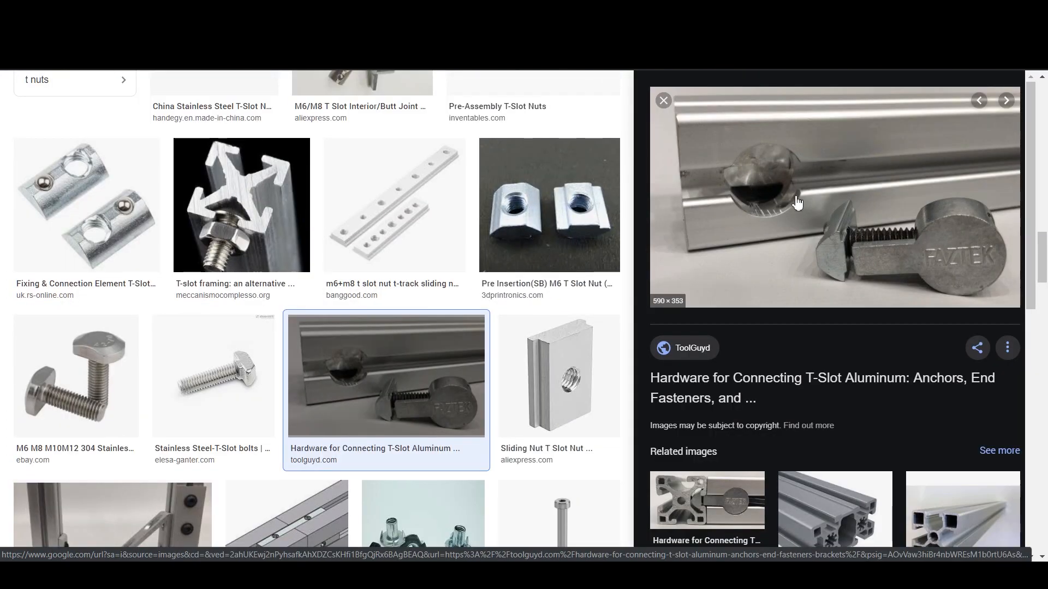
mouse_move(675, 203)
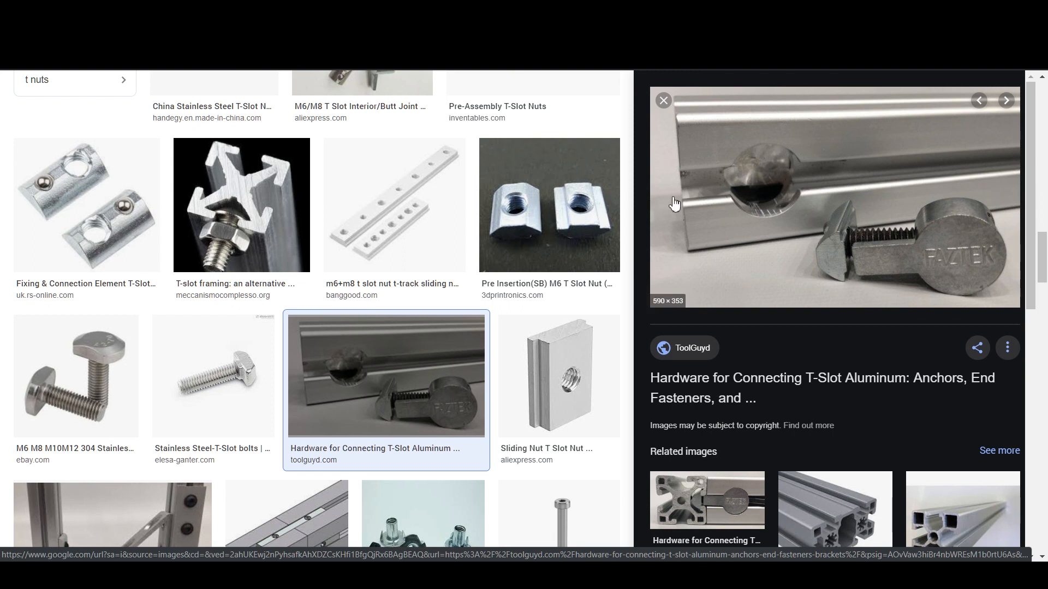
mouse_move(706, 500)
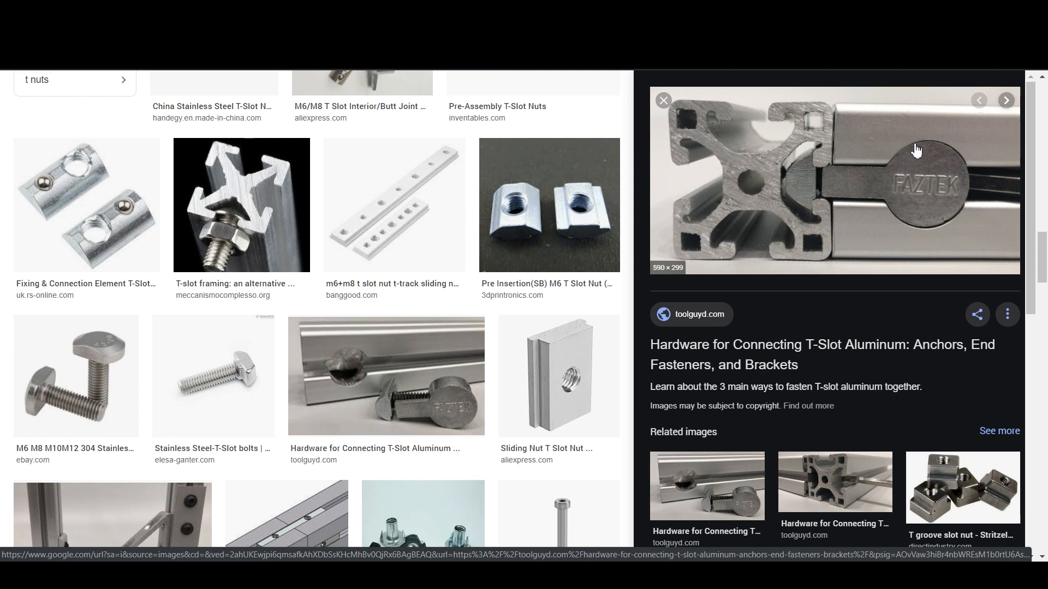
mouse_move(899, 178)
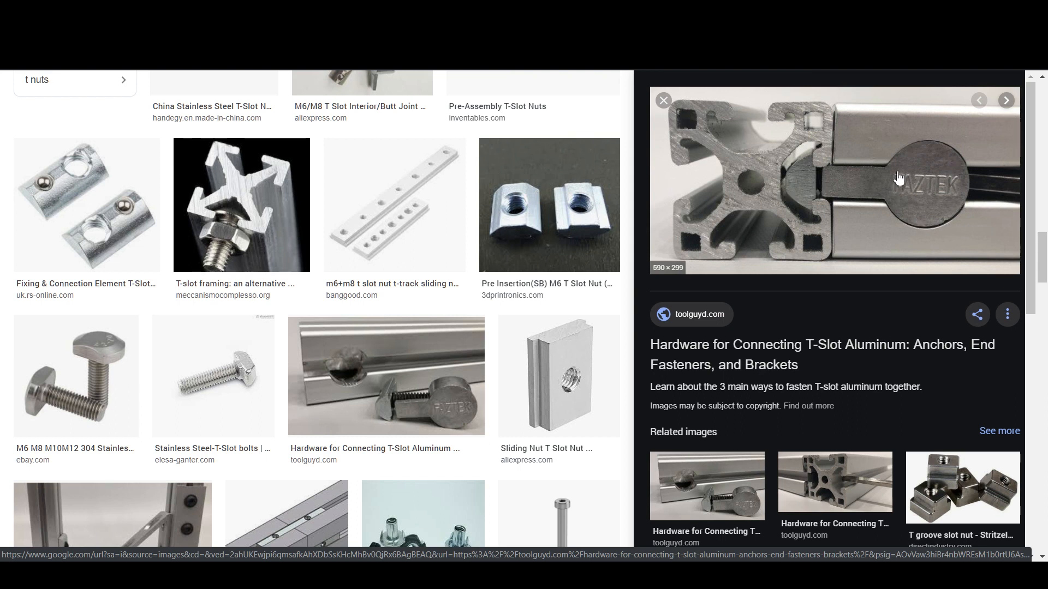
click(1006, 101)
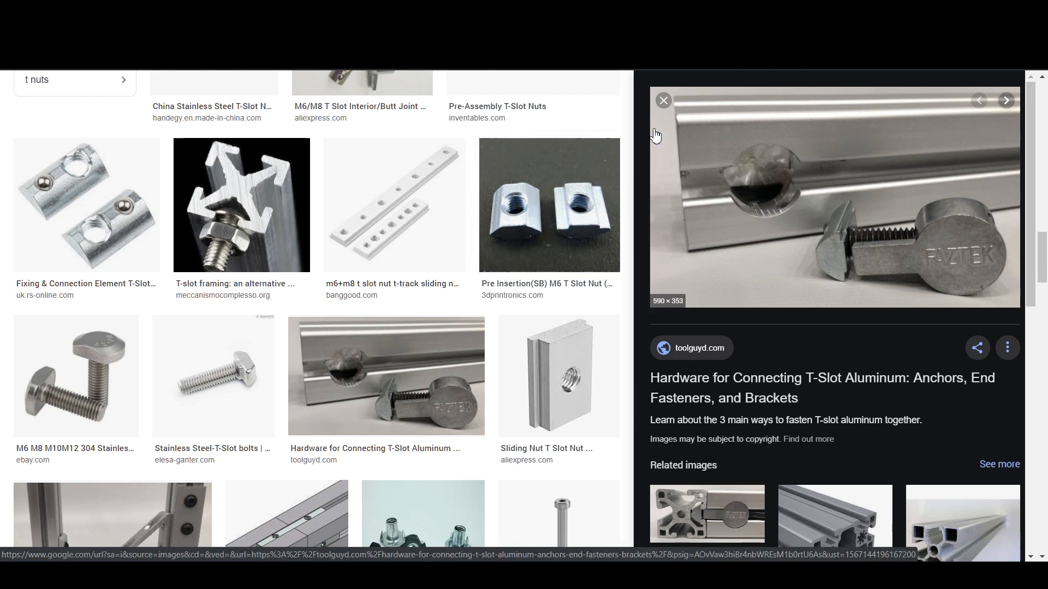
click(662, 101)
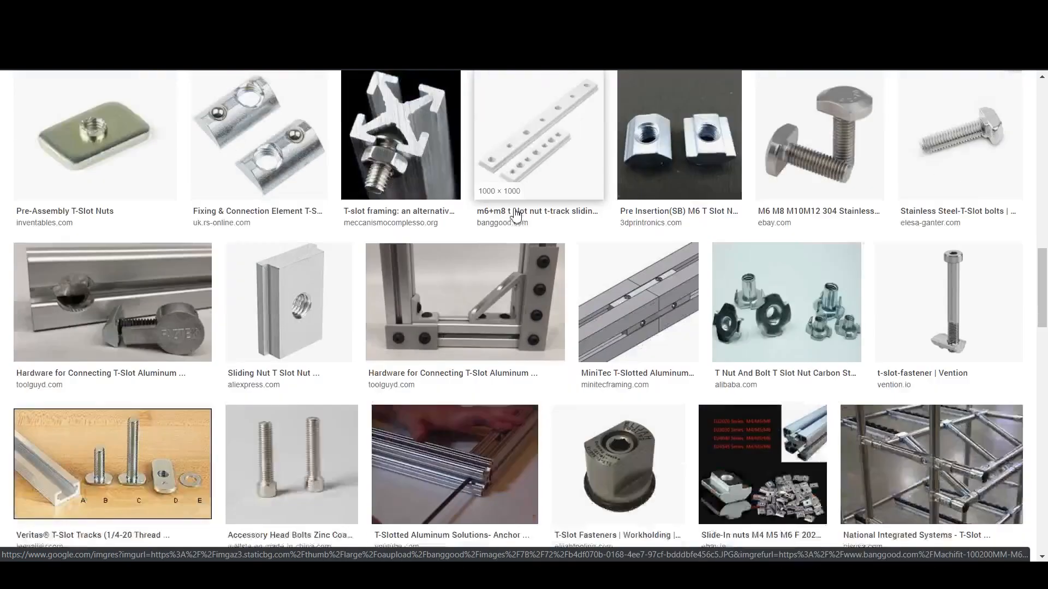
scroll(down, 3)
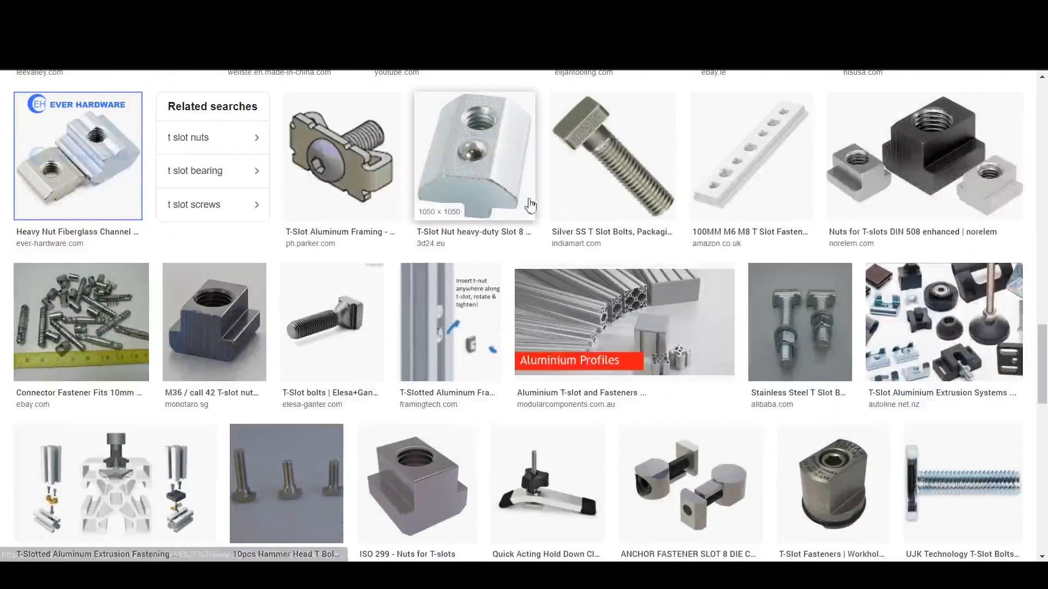
scroll(down, 3)
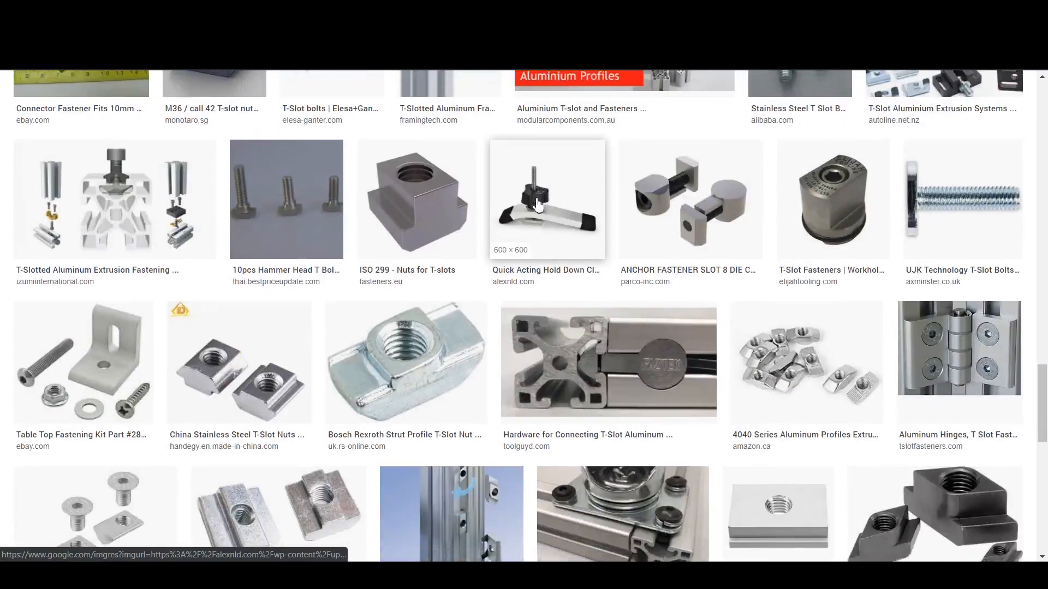
scroll(down, 3)
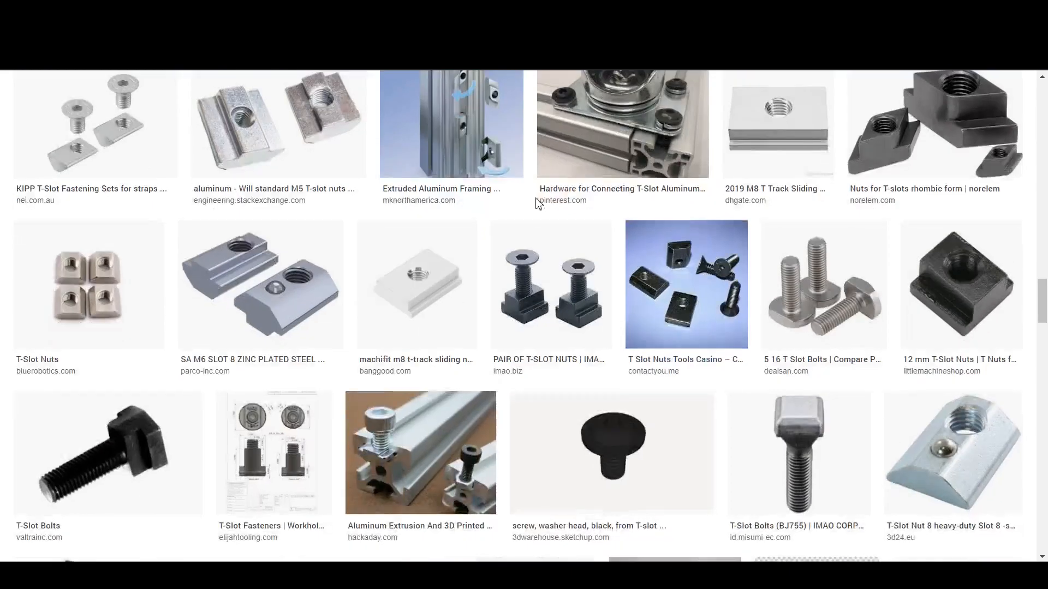
scroll(down, 3)
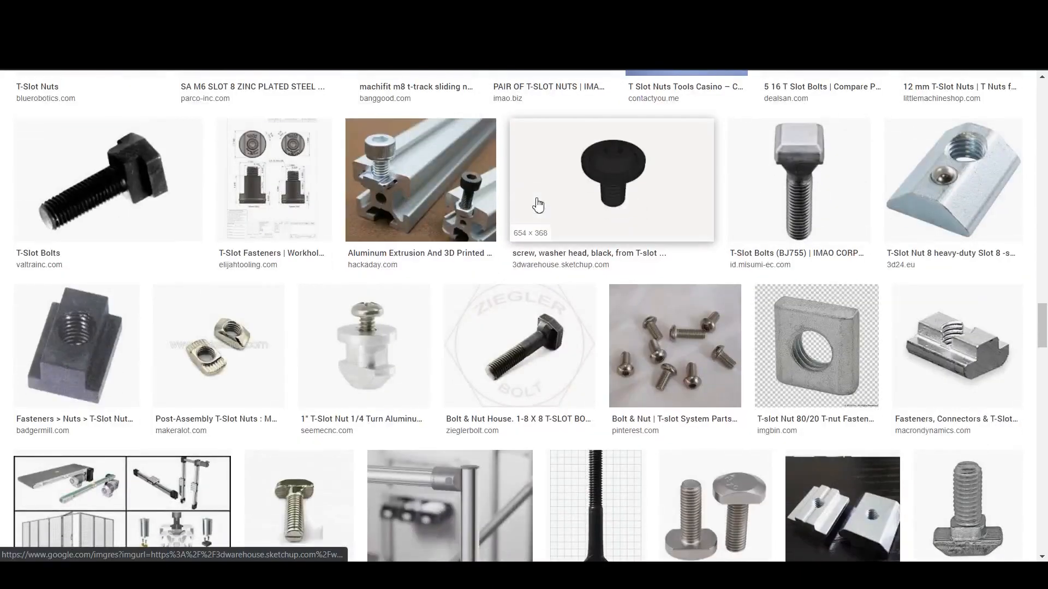
scroll(down, 3)
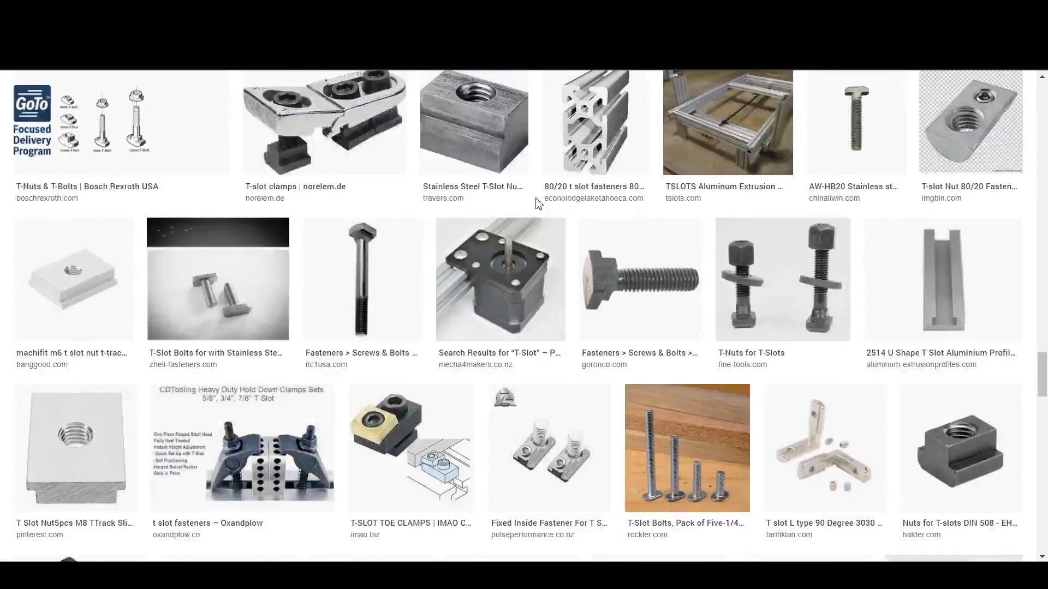
scroll(down, 3)
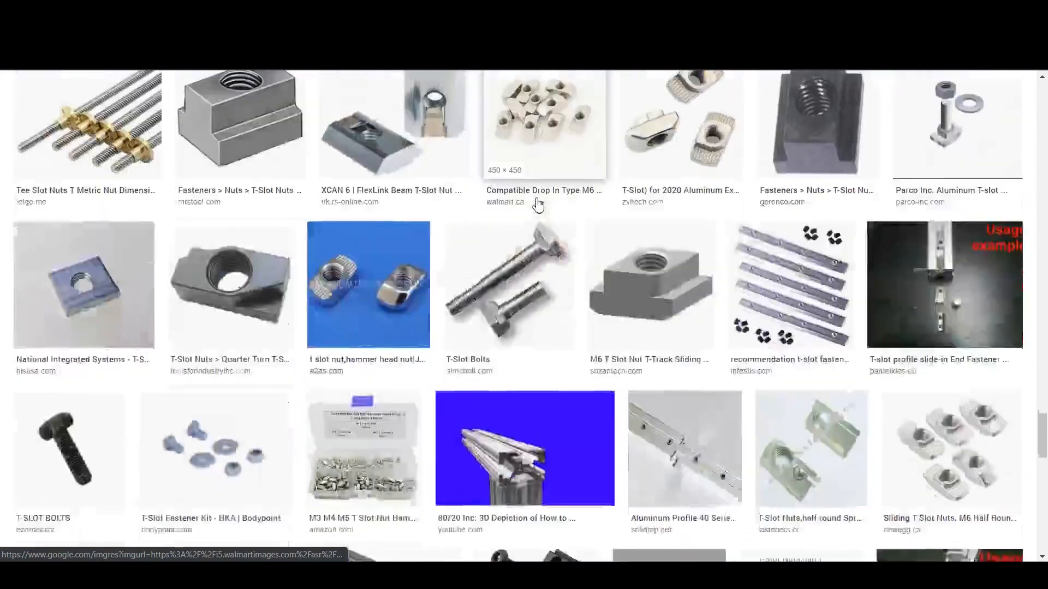
scroll(down, 3)
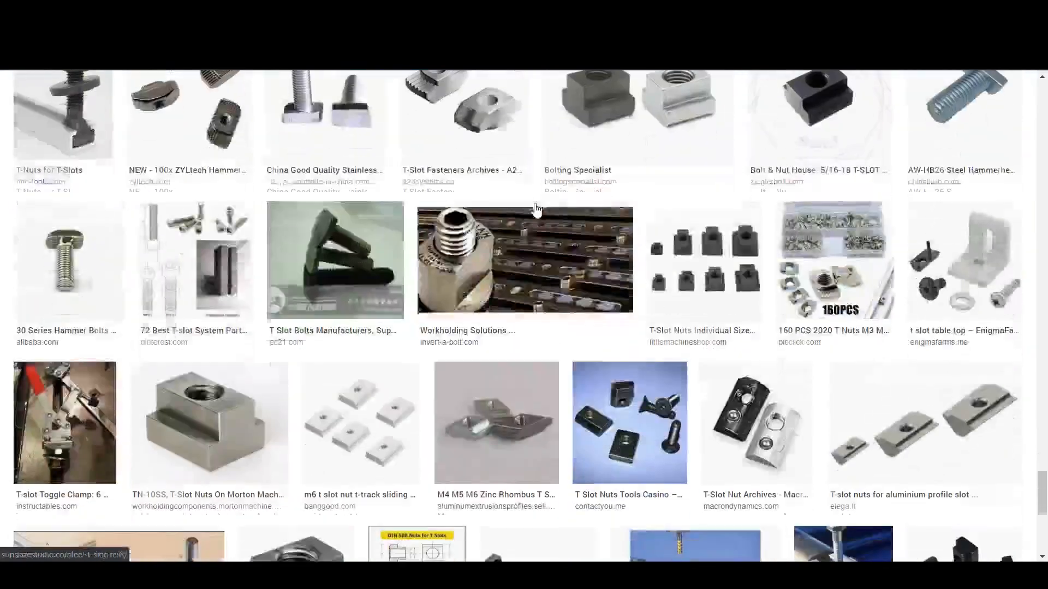
scroll(down, 3)
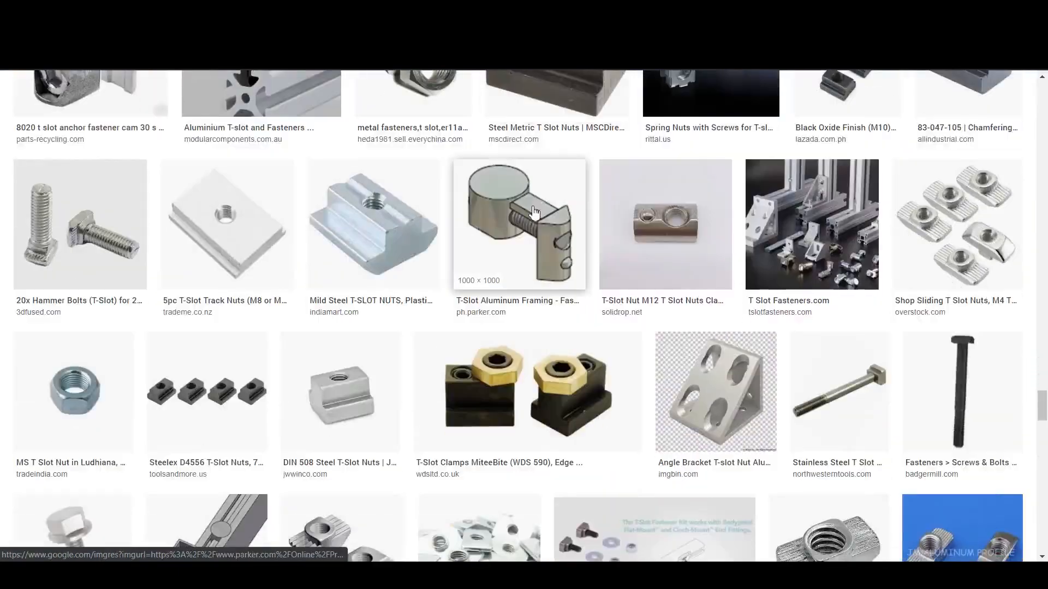
scroll(down, 3)
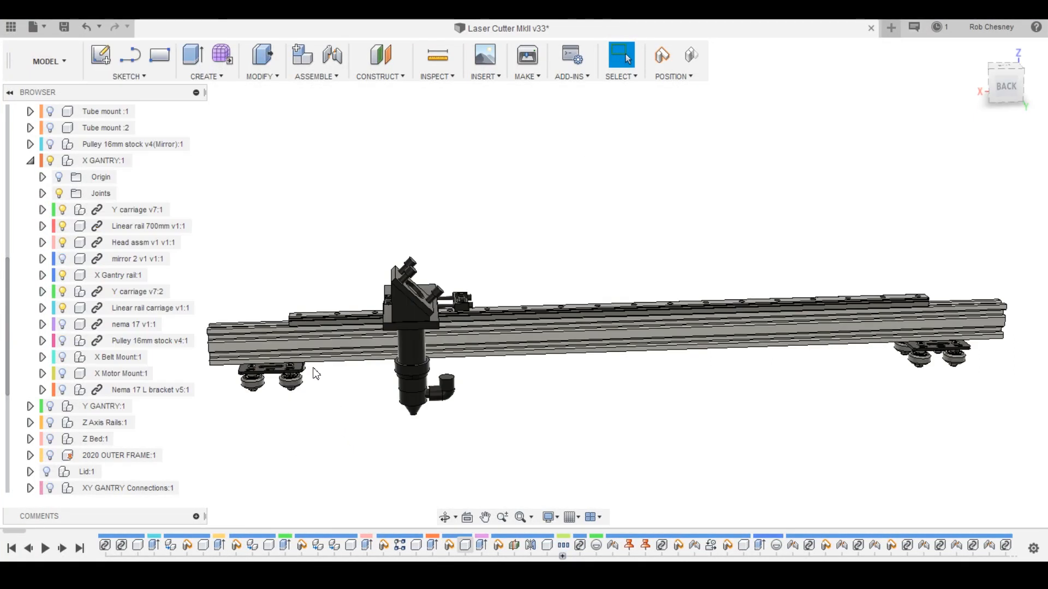
mouse_move(282, 385)
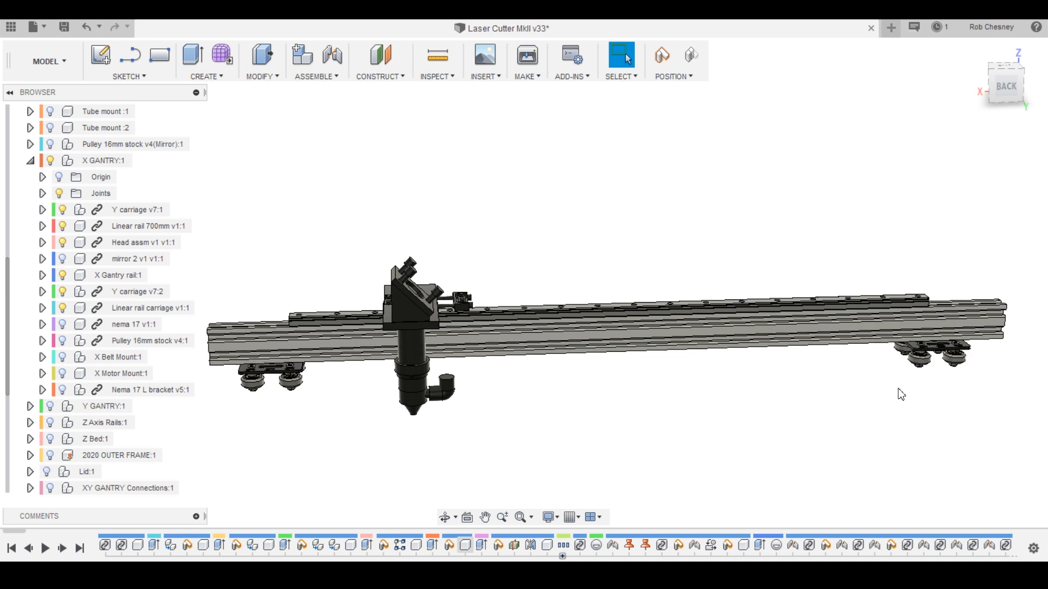
mouse_move(629, 339)
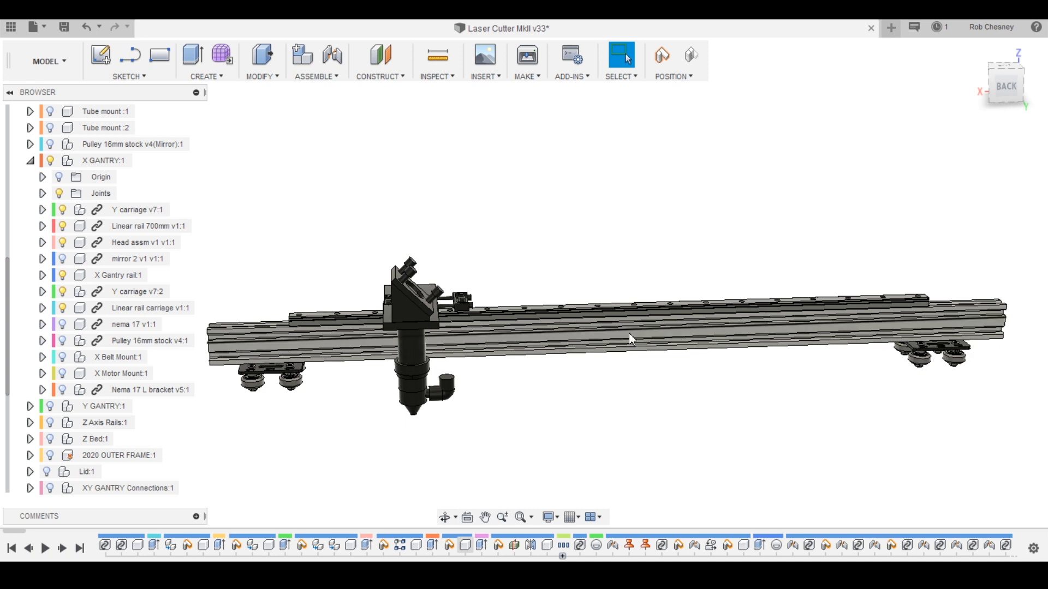
- Return to the Laser Cutter MkII v33 design showing the full frame
click(149, 226)
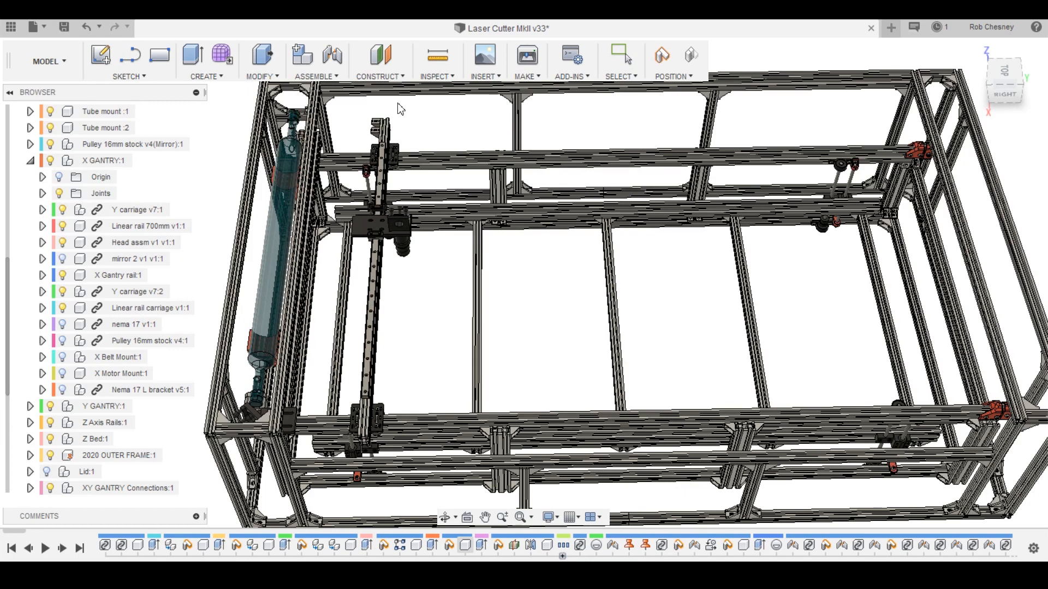
- View the frame from angled and top views, then open 'Laser Cutter MkII small v5'
click(621, 56)
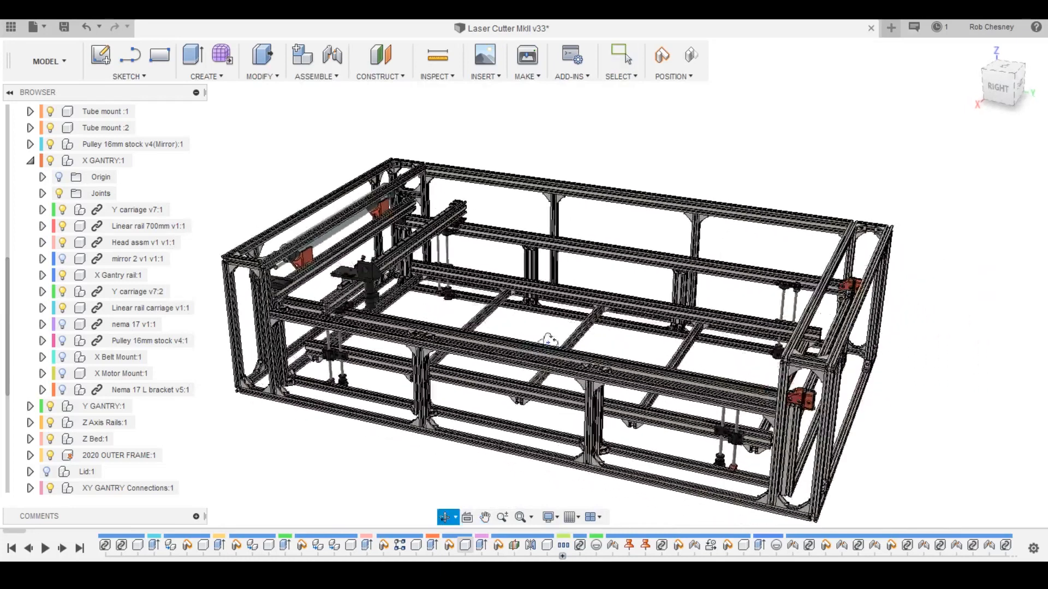
click(103, 161)
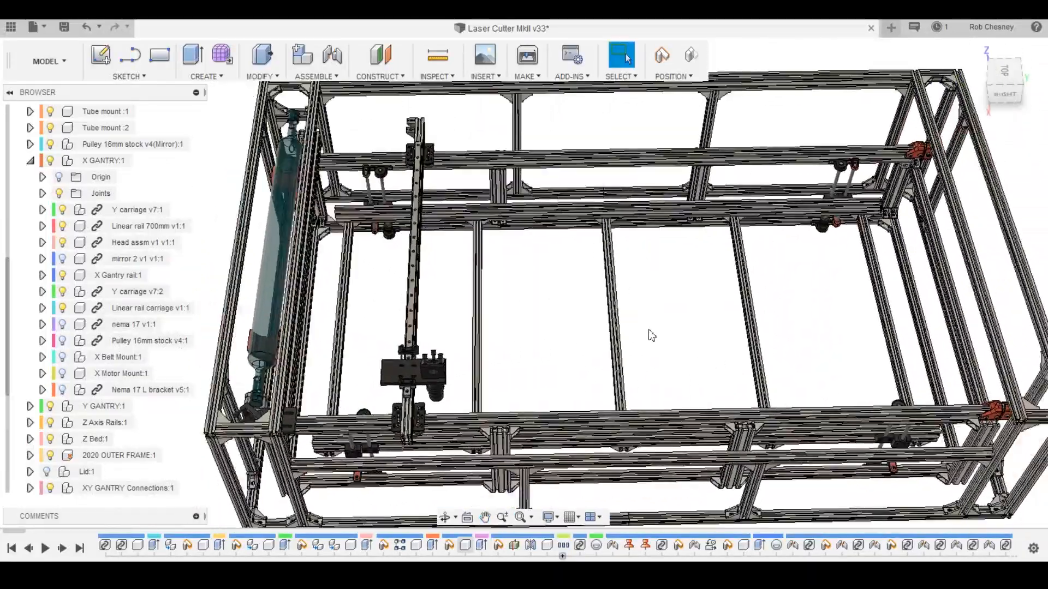
click(699, 28)
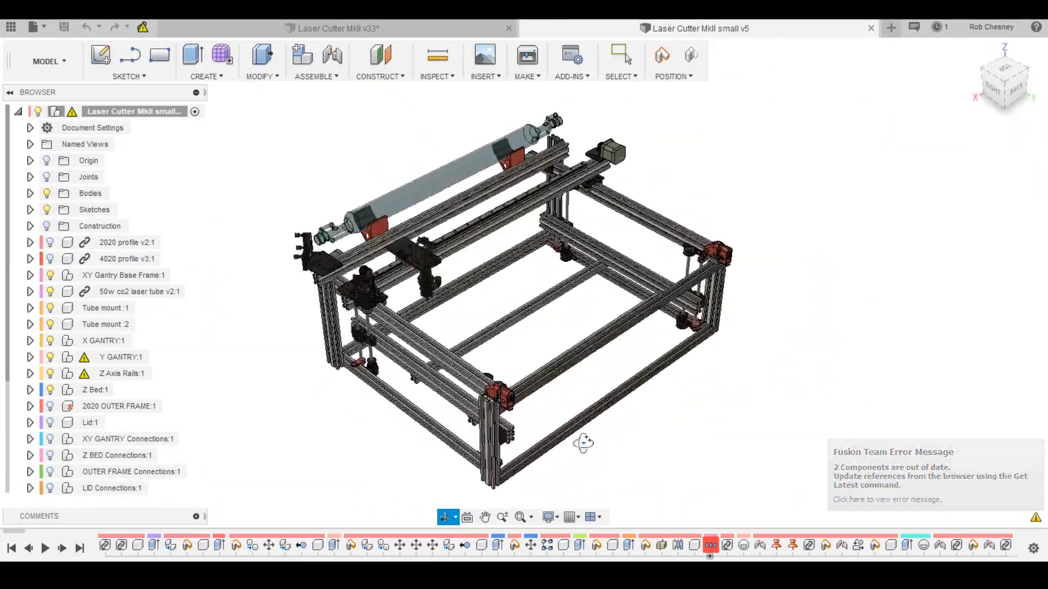